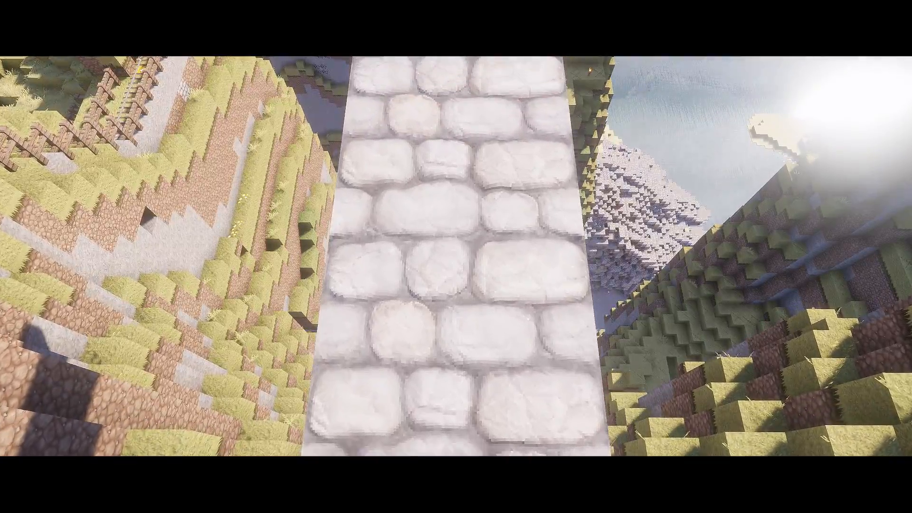
{"action": "mouse_move", "coordinate": [456, 256]}
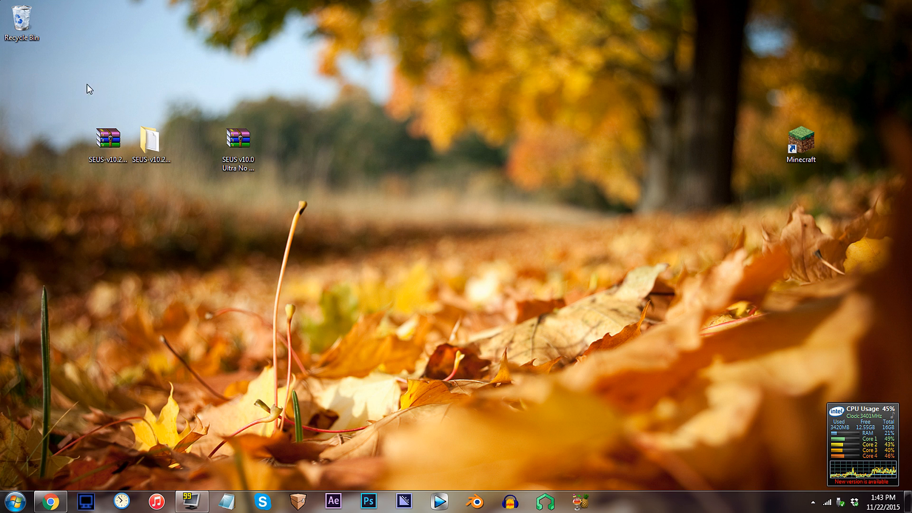
{"action": "mouse_move", "coordinate": [340, 147]}
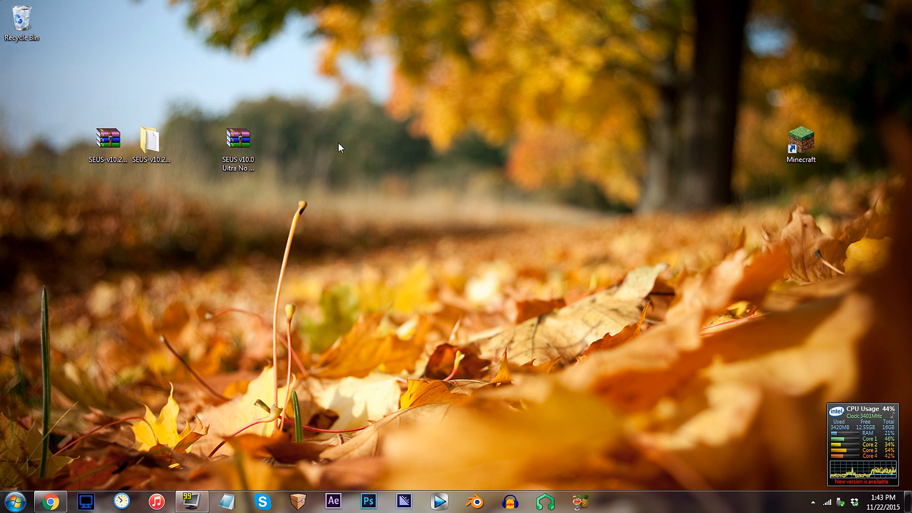
{"action": "mouse_move", "coordinate": [201, 263]}
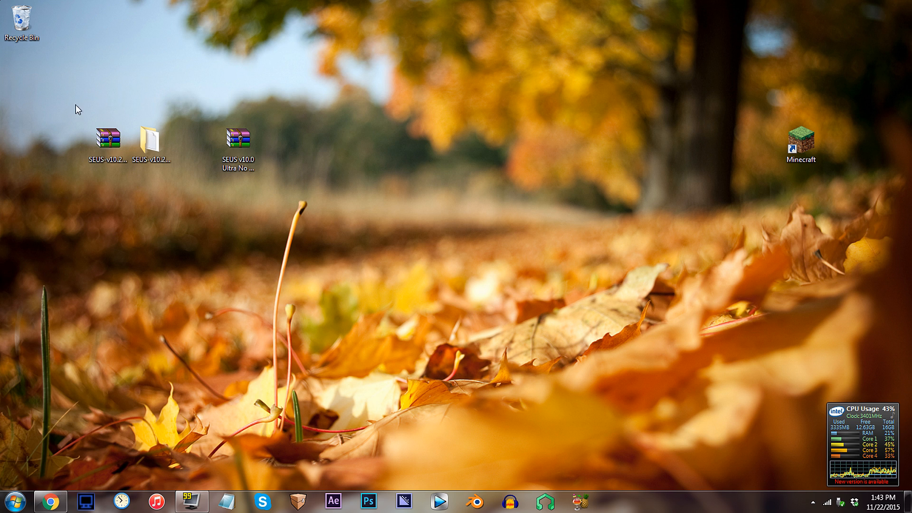
{"action": "mouse_move", "coordinate": [354, 250]}
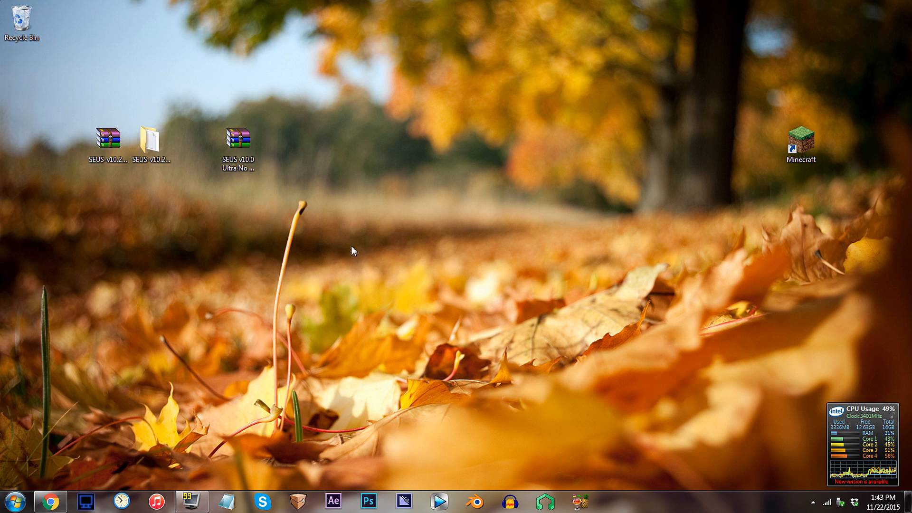
{"action": "mouse_move", "coordinate": [86, 80]}
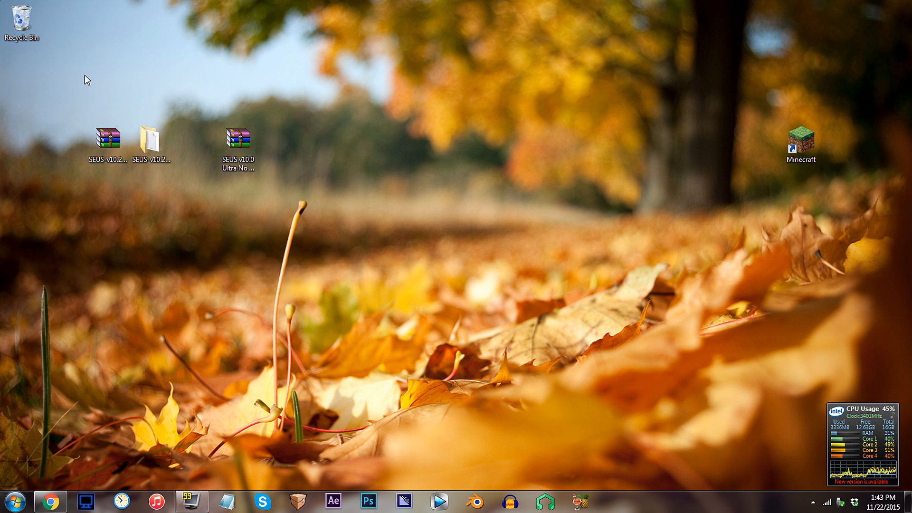
{"action": "mouse_move", "coordinate": [354, 279]}
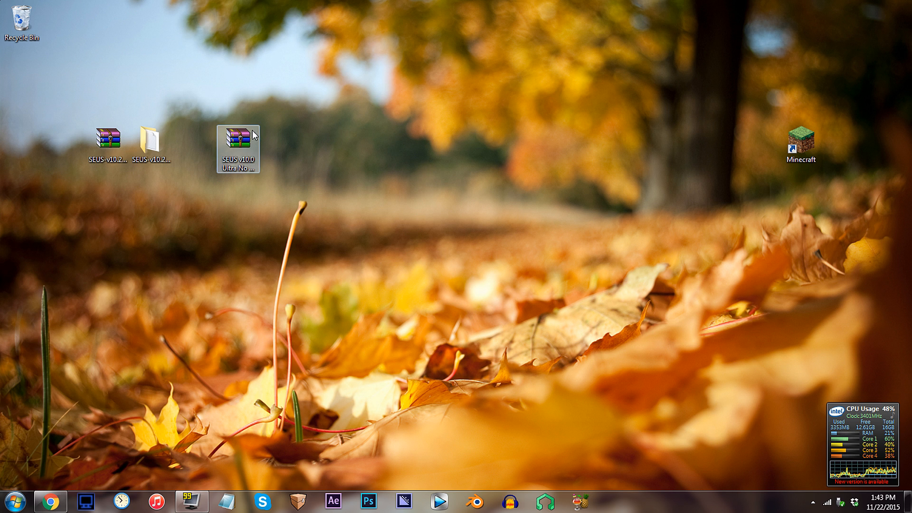
- Extract gbuffers_water.fsh and .vsh from the v10.0 archive's shaders folder to the desktop
{"action": "double_click", "coordinate": [237, 139]}
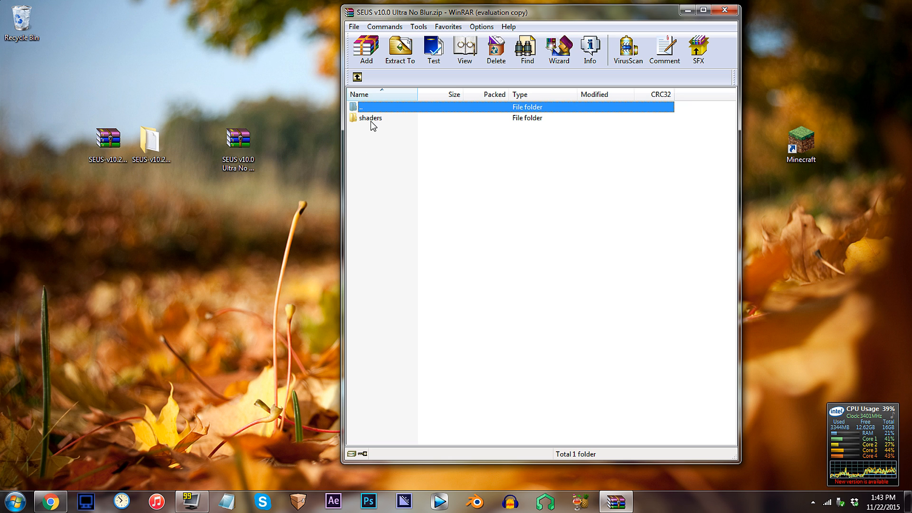
{"action": "double_click", "coordinate": [370, 118]}
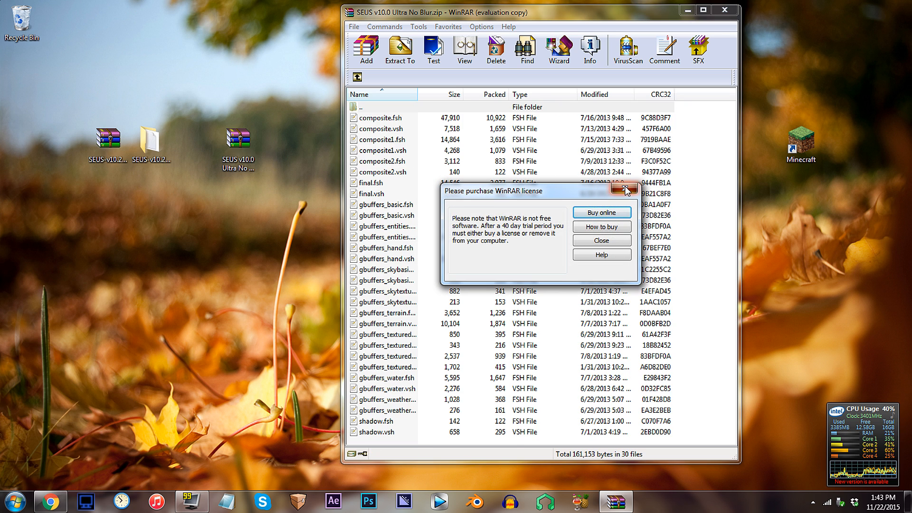
{"action": "left_click", "coordinate": [625, 191]}
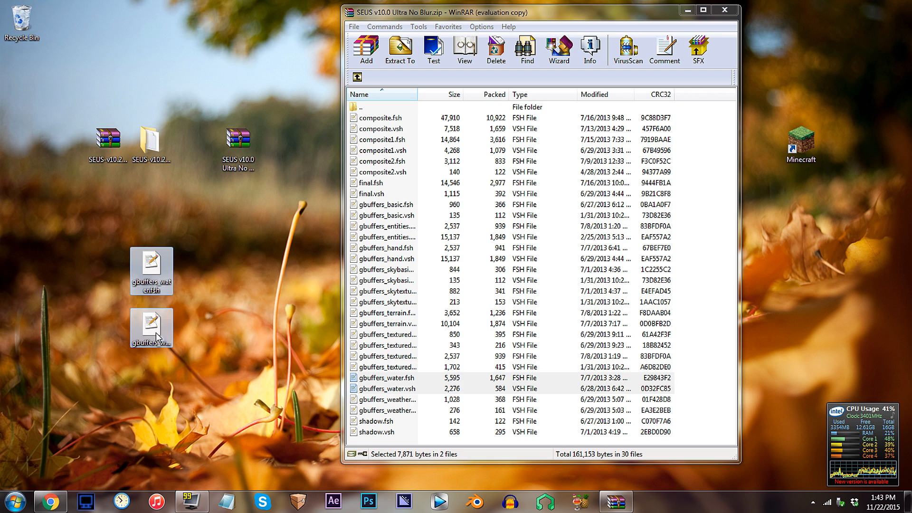
{"action": "left_click", "coordinate": [724, 10]}
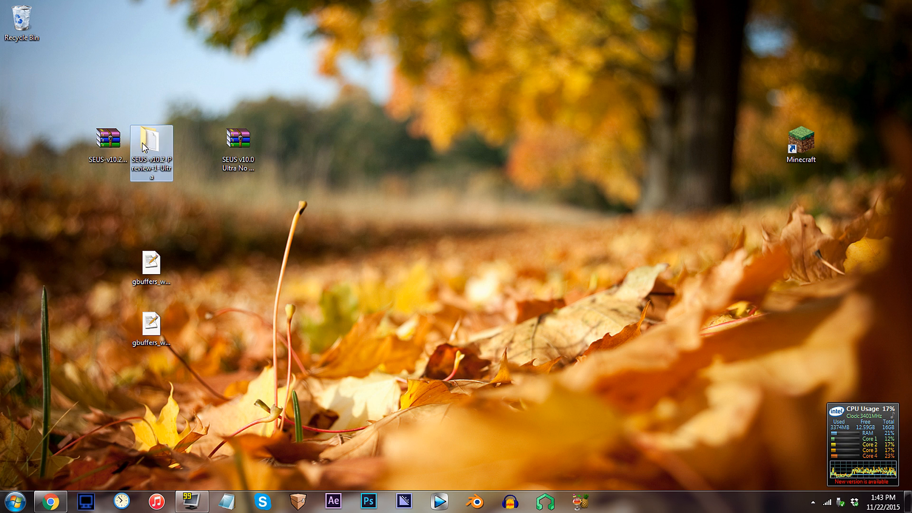
- Select gbuffers_water.fsh and gbuffers_water.vsh in the v10.2 shaders folder
{"action": "double_click", "coordinate": [151, 149]}
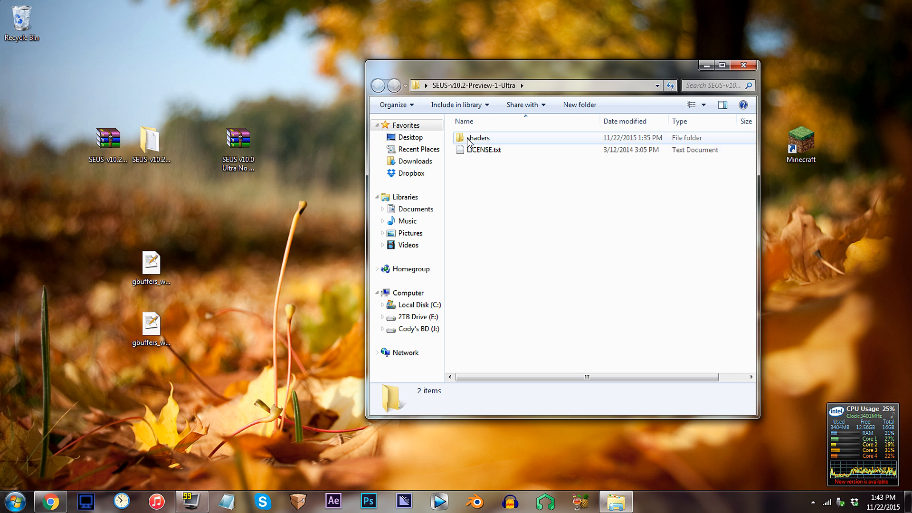
{"action": "double_click", "coordinate": [478, 138]}
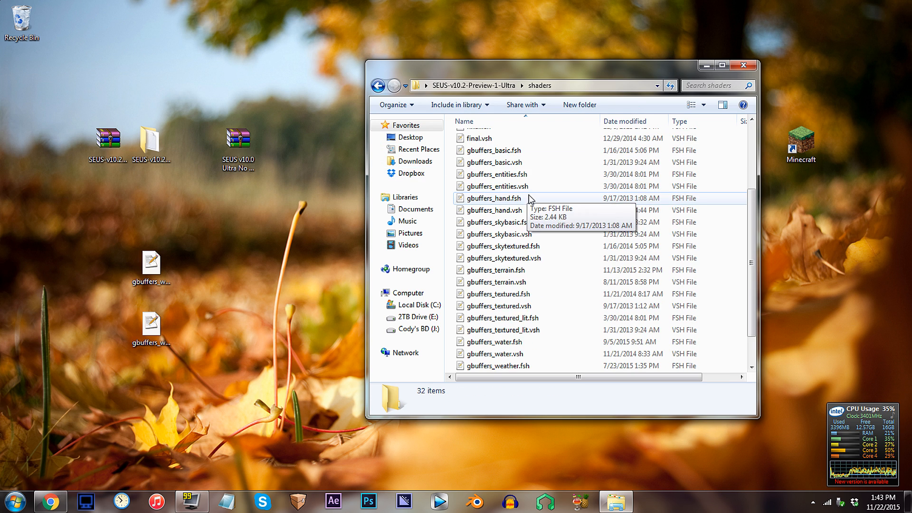
{"action": "left_click", "coordinate": [494, 305]}
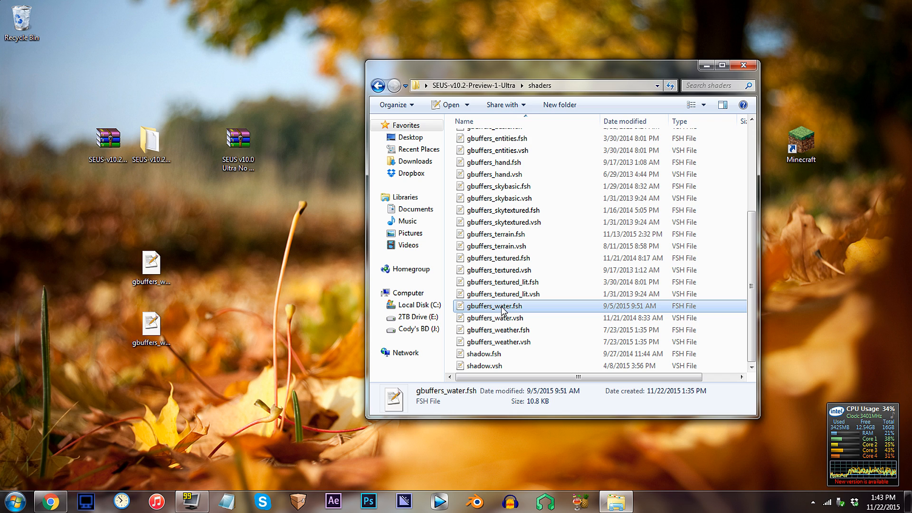
{"action": "left_click", "coordinate": [494, 317]}
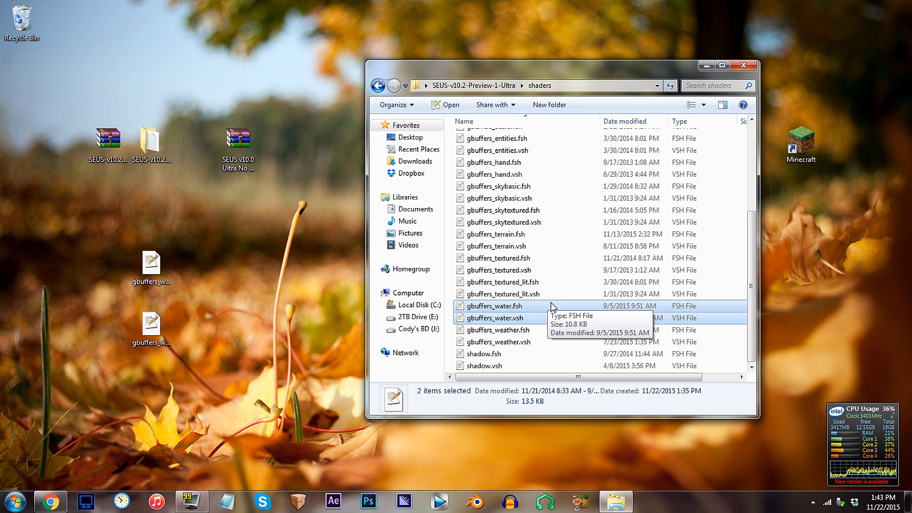
- Delete both water files, confirming the move to the Recycle Bin
{"action": "right_click", "coordinate": [494, 305]}
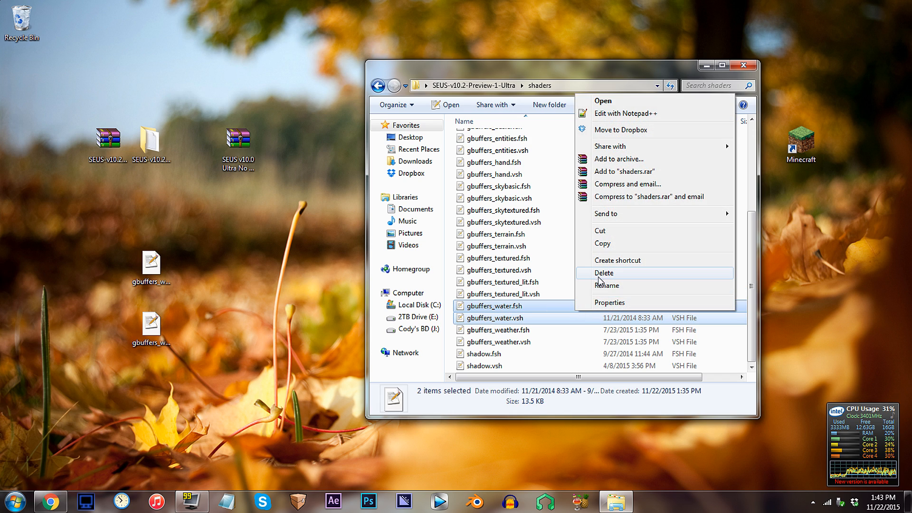
{"action": "left_click", "coordinate": [604, 273]}
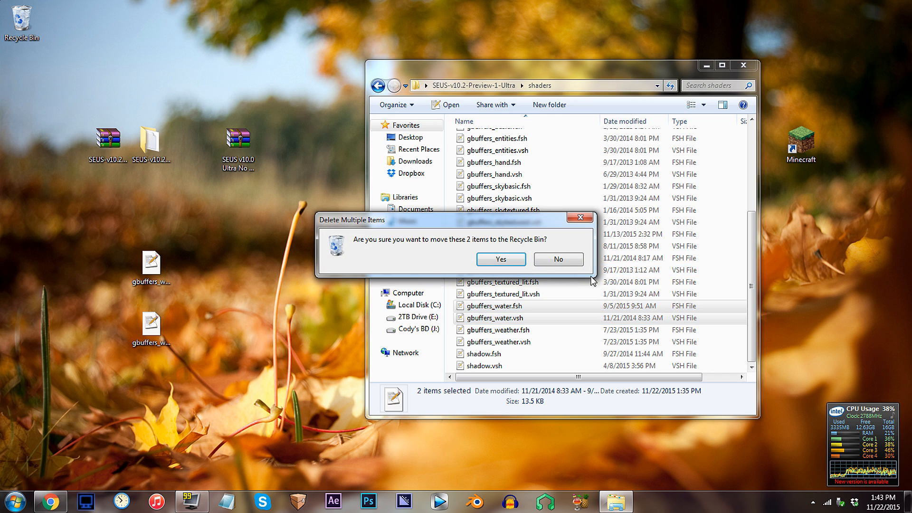
{"action": "left_click", "coordinate": [500, 258]}
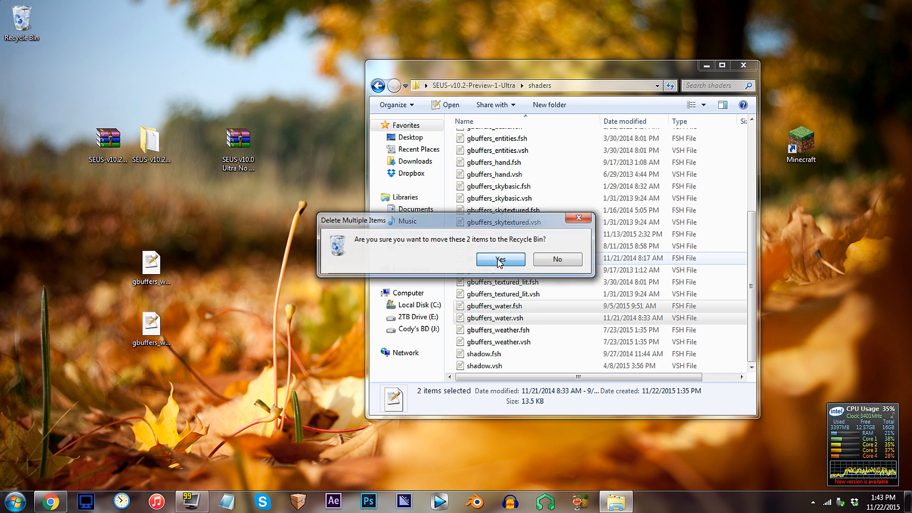
{"action": "left_click", "coordinate": [499, 258]}
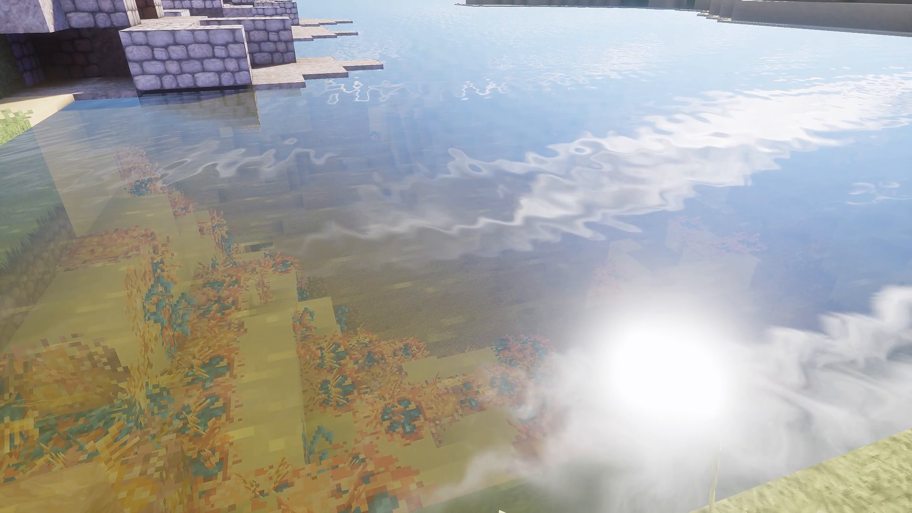
{"action": "mouse_move", "coordinate": [456, 256]}
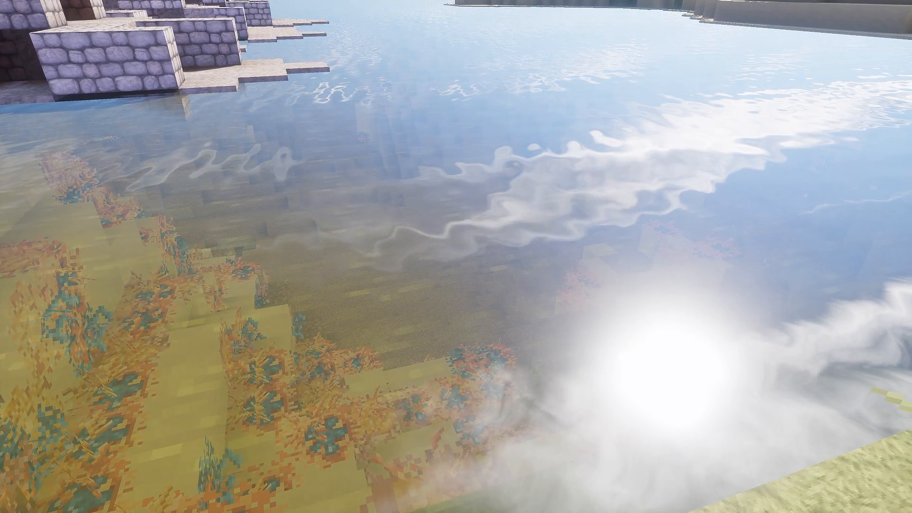
{"action": "mouse_move", "coordinate": [456, 256]}
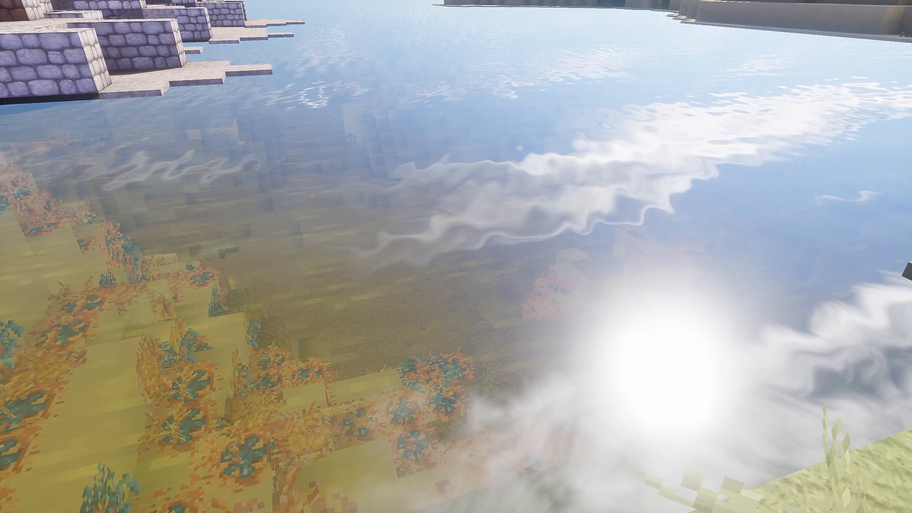
{"action": "mouse_move", "coordinate": [456, 256]}
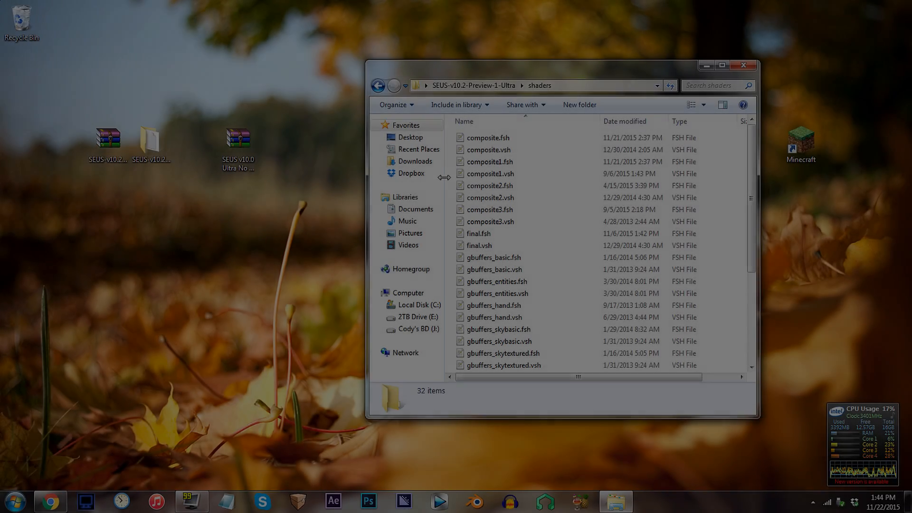
- Open the older gbuffers_water.fsh from the v10.2 shaders folder in Notepad++
{"action": "scroll", "scroll_direction": "down", "scroll_amount": 3}
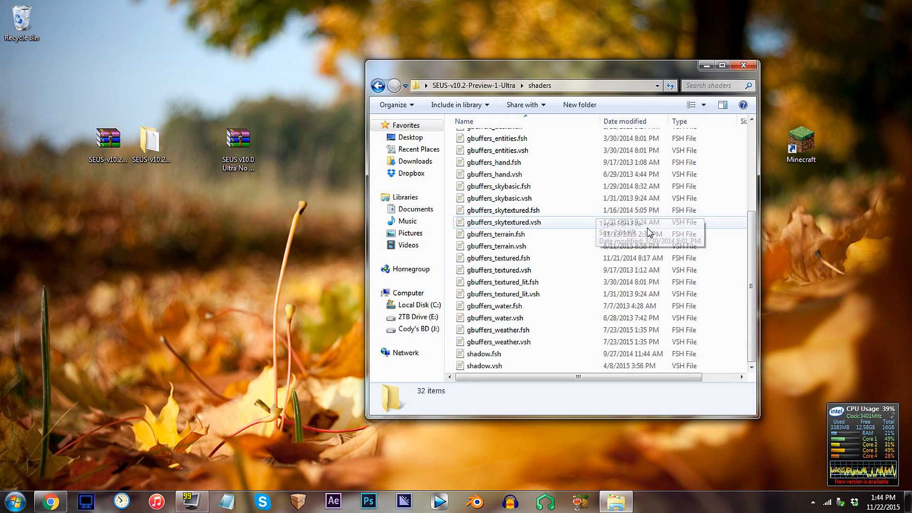
{"action": "left_click", "coordinate": [493, 305]}
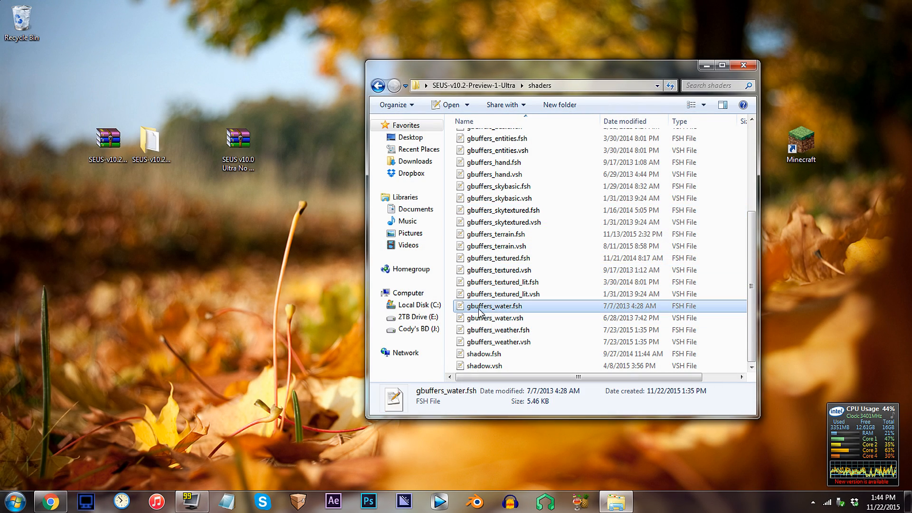
{"action": "double_click", "coordinate": [493, 305]}
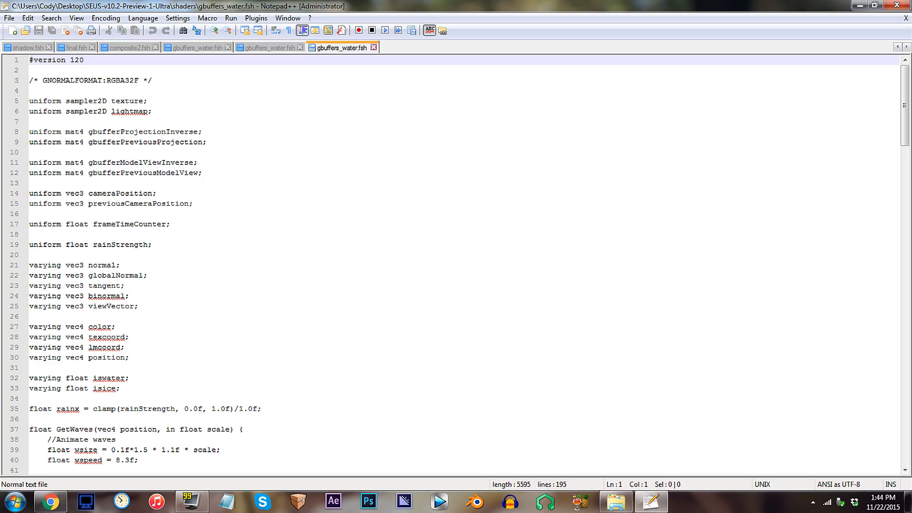
- Set line 124's vec4 water colour to 0.4f, 0.9f, 1.2f and save the file
{"action": "scroll", "scroll_direction": "down", "scroll_amount": 3}
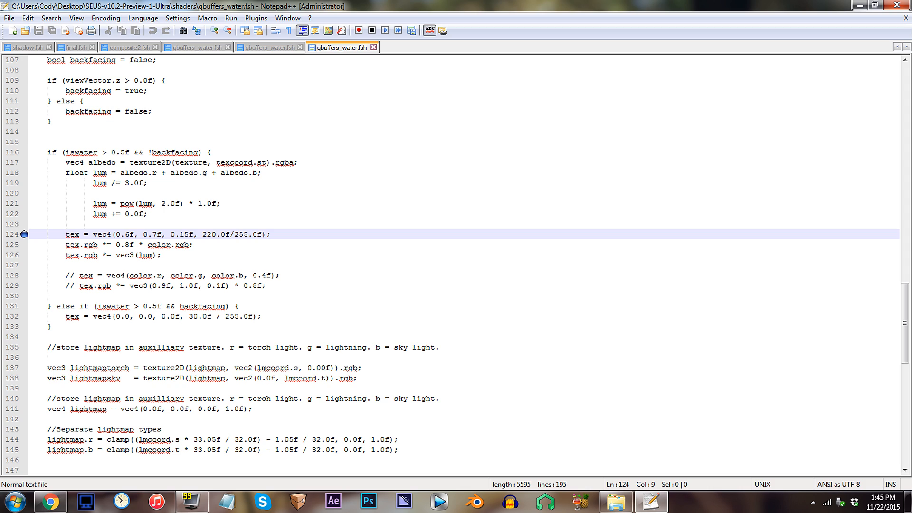
{"action": "left_click", "coordinate": [102, 234]}
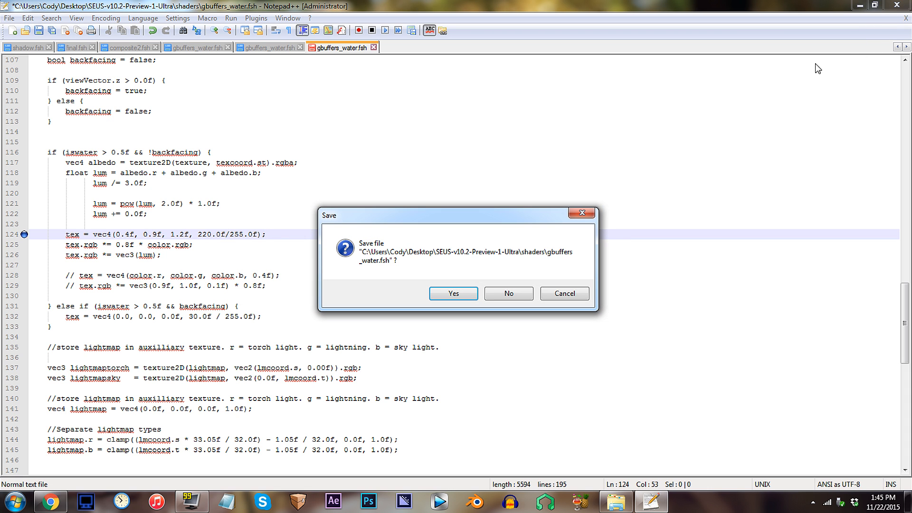
{"action": "left_click", "coordinate": [453, 293]}
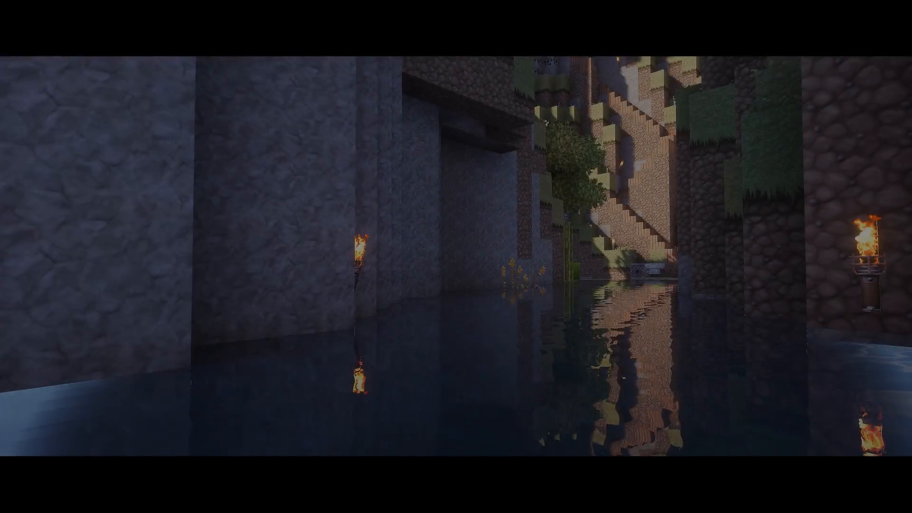
{"action": "mouse_move", "coordinate": [456, 256]}
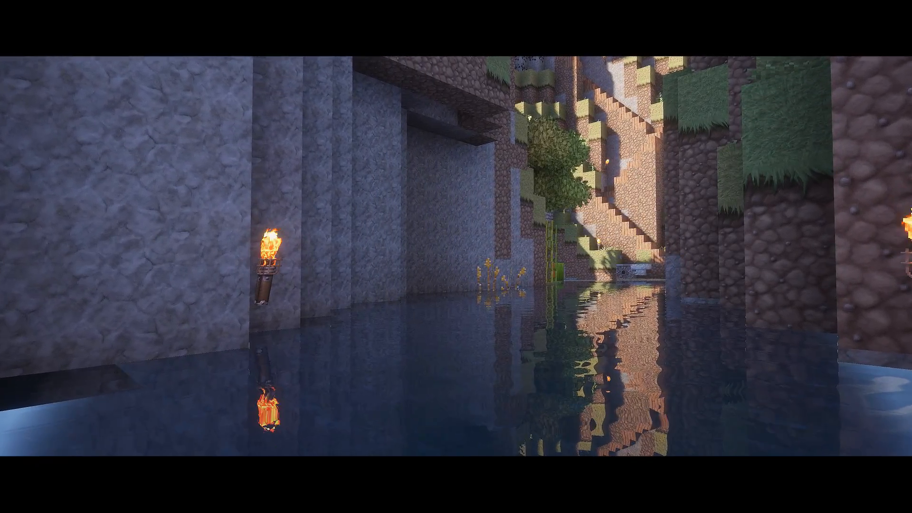
{"action": "mouse_move", "coordinate": [456, 256]}
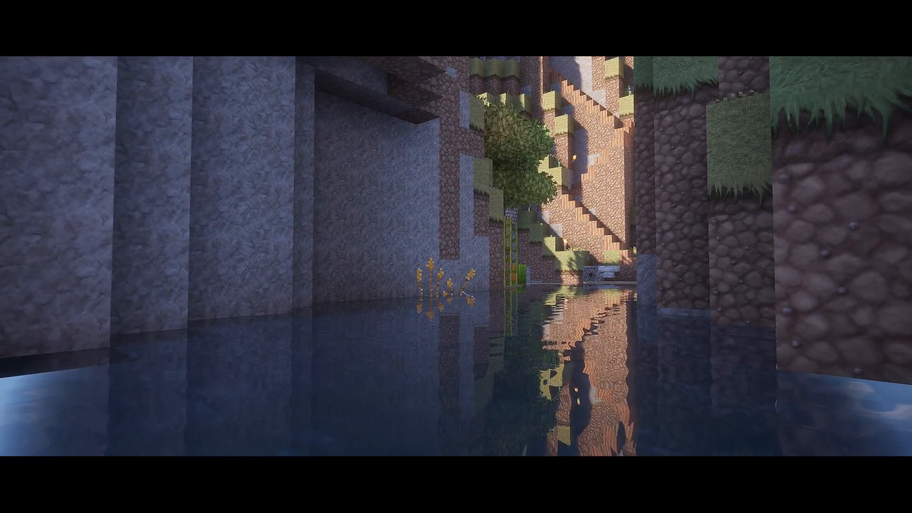
{"action": "mouse_move", "coordinate": [456, 257]}
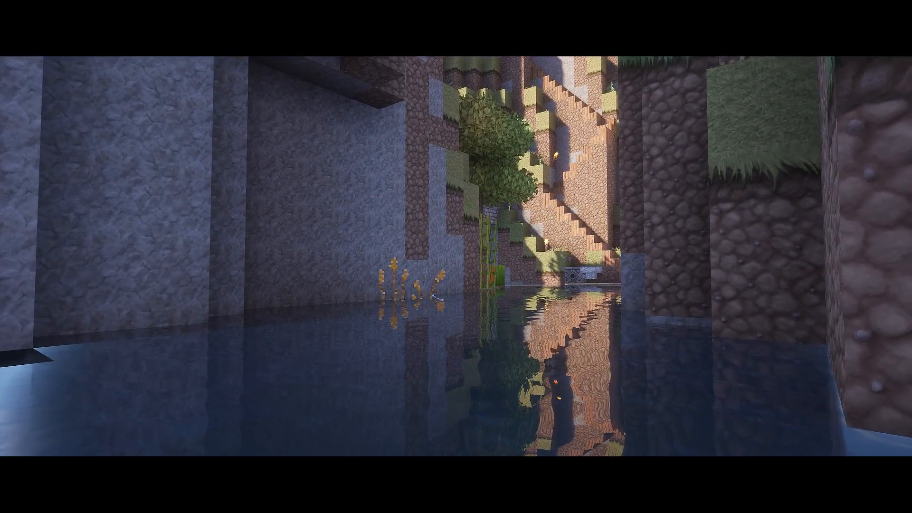